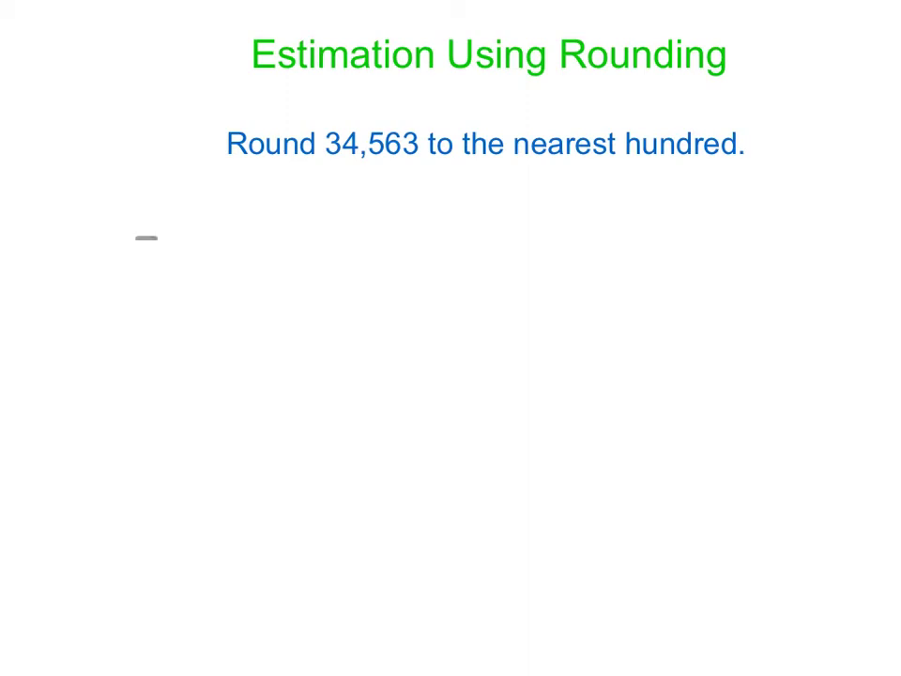
Draw a long horizontal number line across the slide with arrowheads and end ticks.
{"action": "left_click_drag", "start_coordinate": [141, 237], "coordinate": [784, 238]}
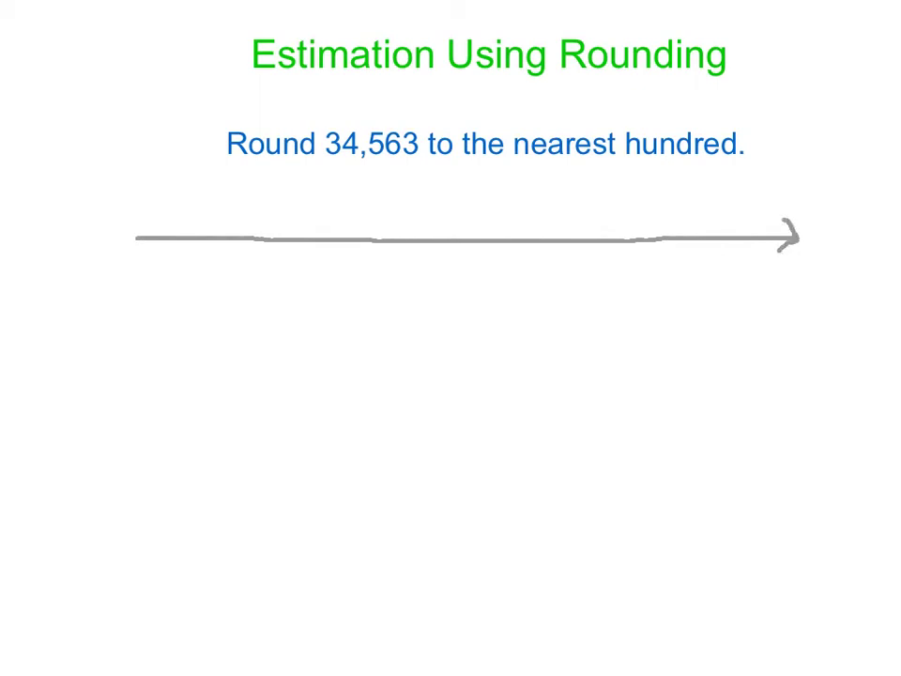
{"action": "left_click_drag", "start_coordinate": [140, 235], "coordinate": [136, 235]}
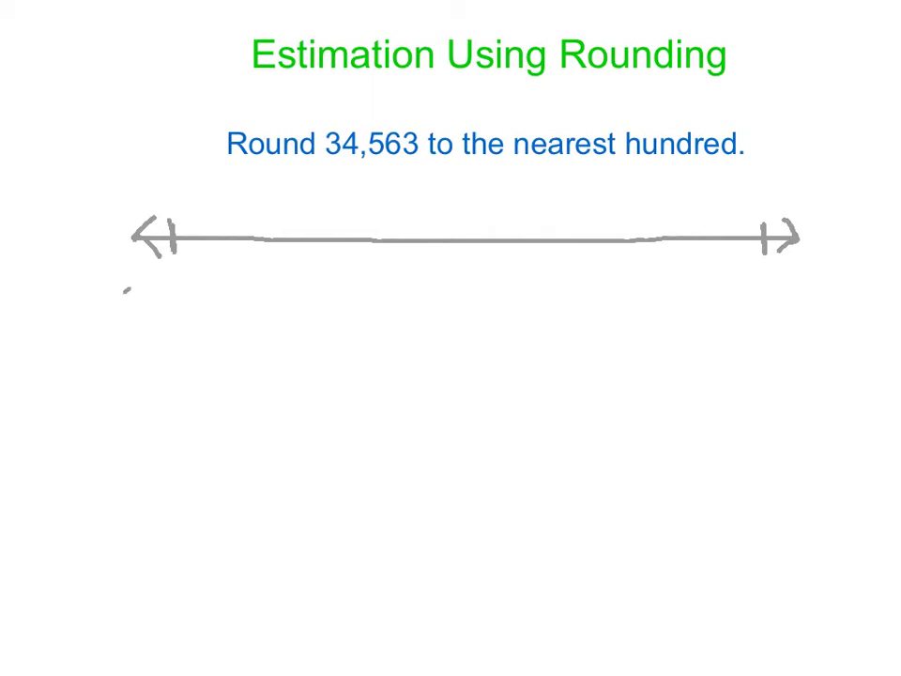
Handwrite 34,500 under the left tick and underline the 5 in 34,563.
{"action": "left_click_drag", "start_coordinate": [127, 300], "coordinate": [183, 300]}
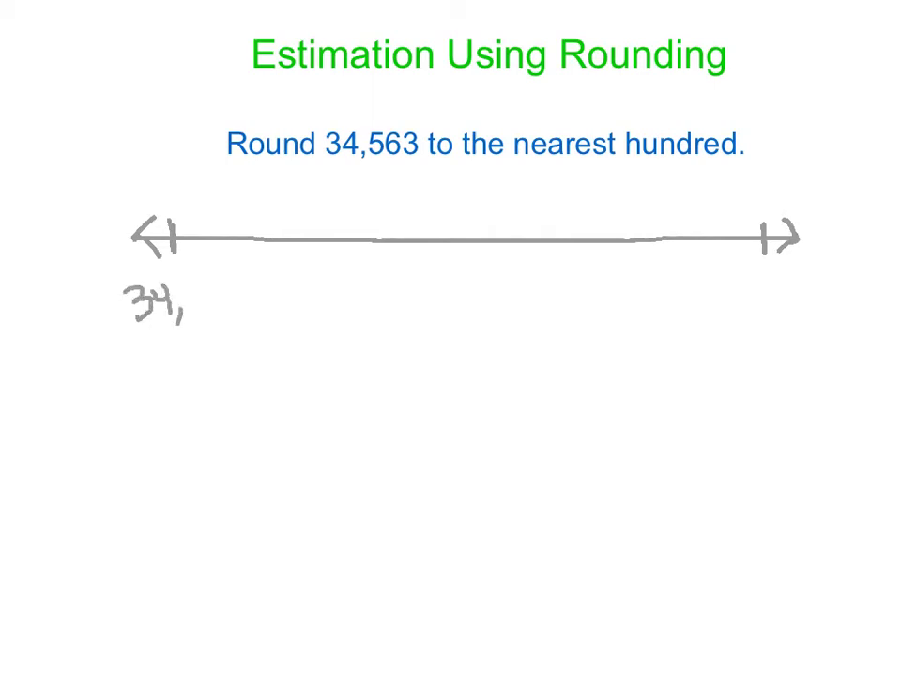
{"action": "type", "text": "50"}
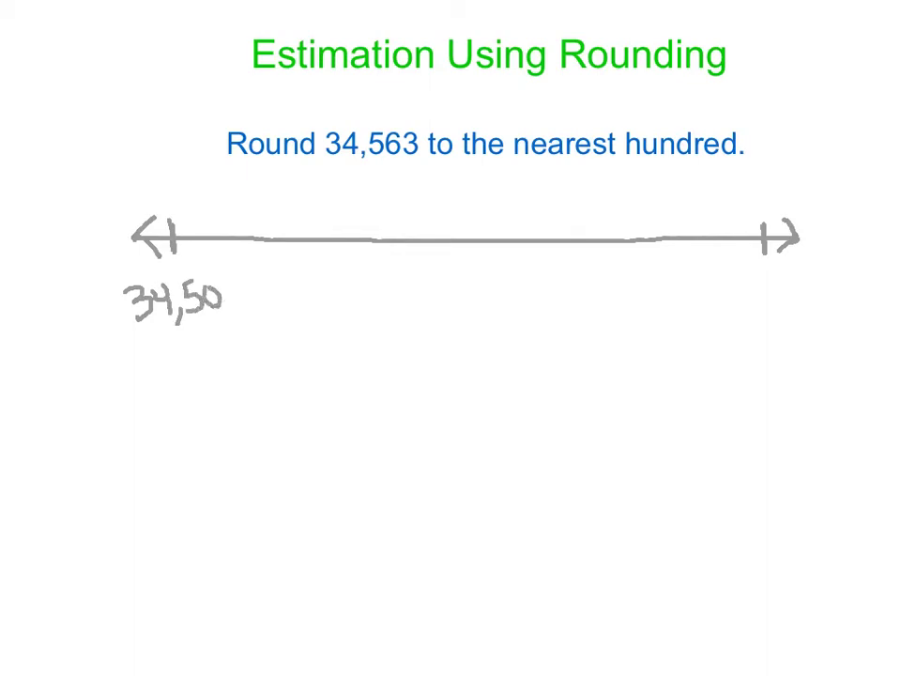
{"action": "type", "text": "0"}
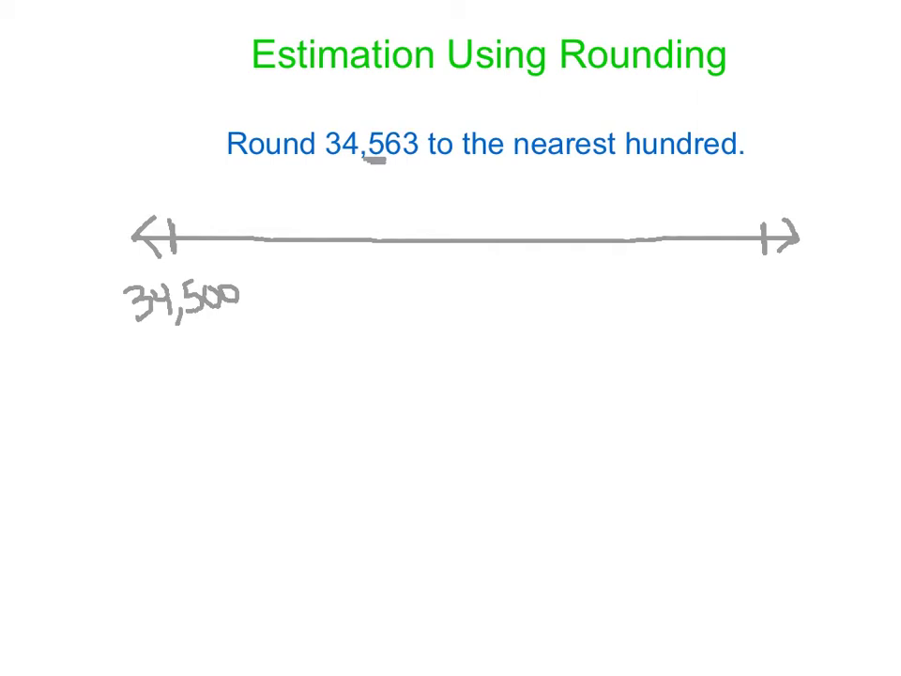
{"action": "left_click", "coordinate": [725, 283]}
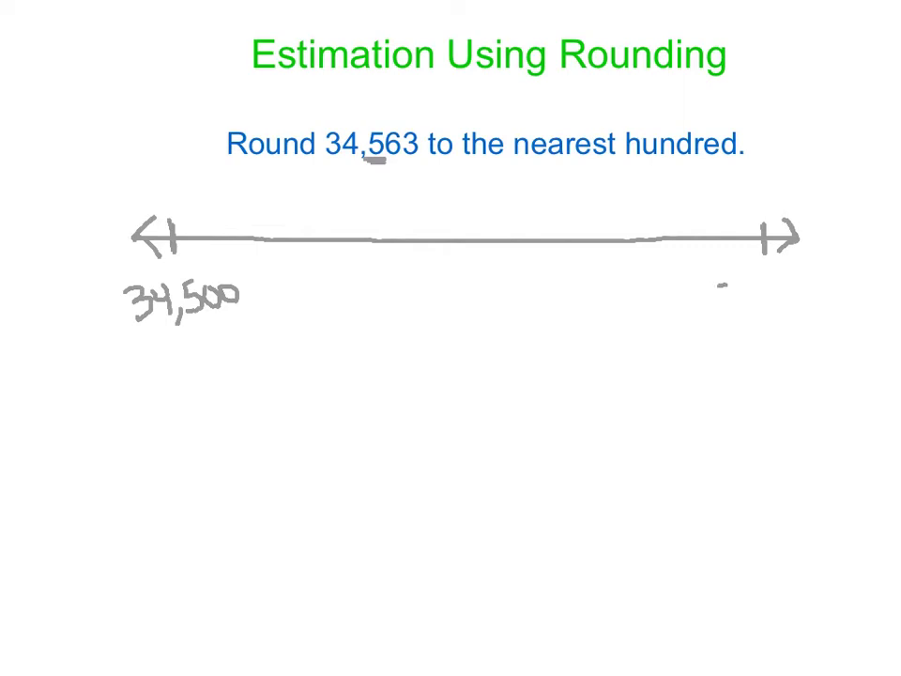
Write 34,600 under the right tick and add a midpoint tick.
{"action": "type", "text": "34,600"}
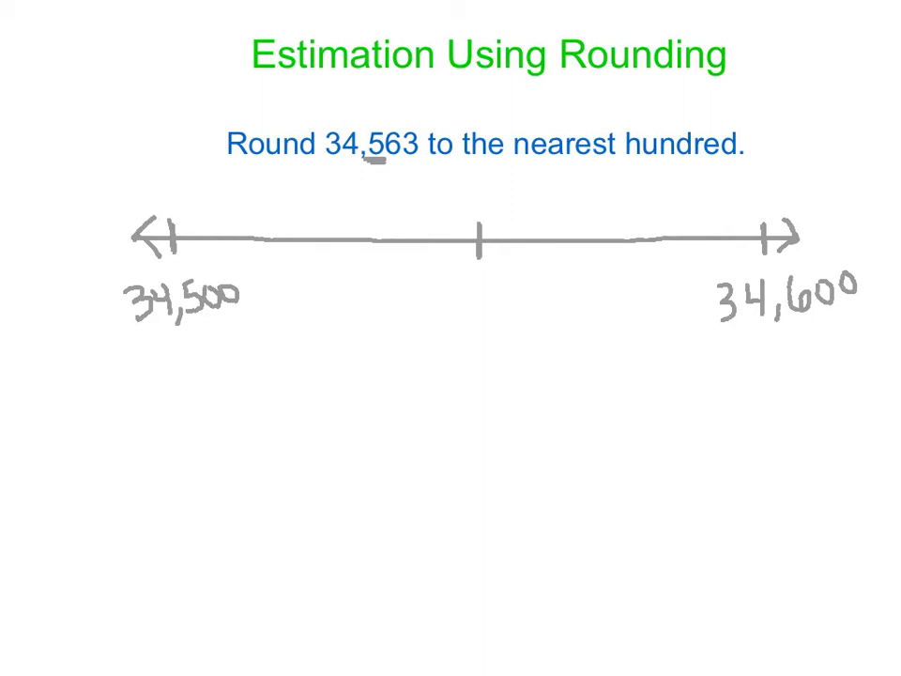
Label the centre tick 34,550 and dot a blue point just right of it.
{"action": "type", "text": "34,"}
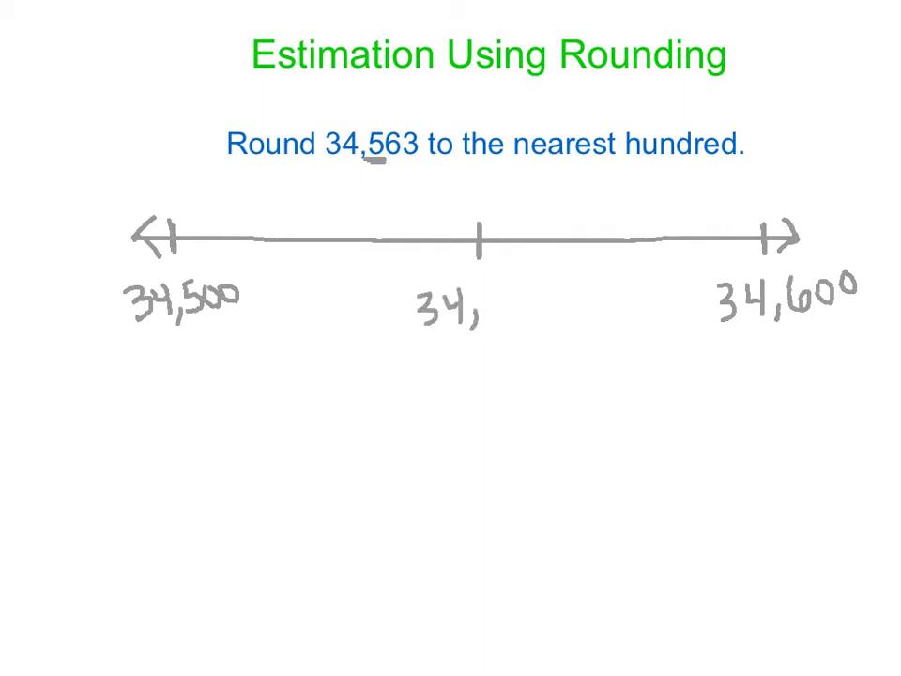
{"action": "type", "text": "55"}
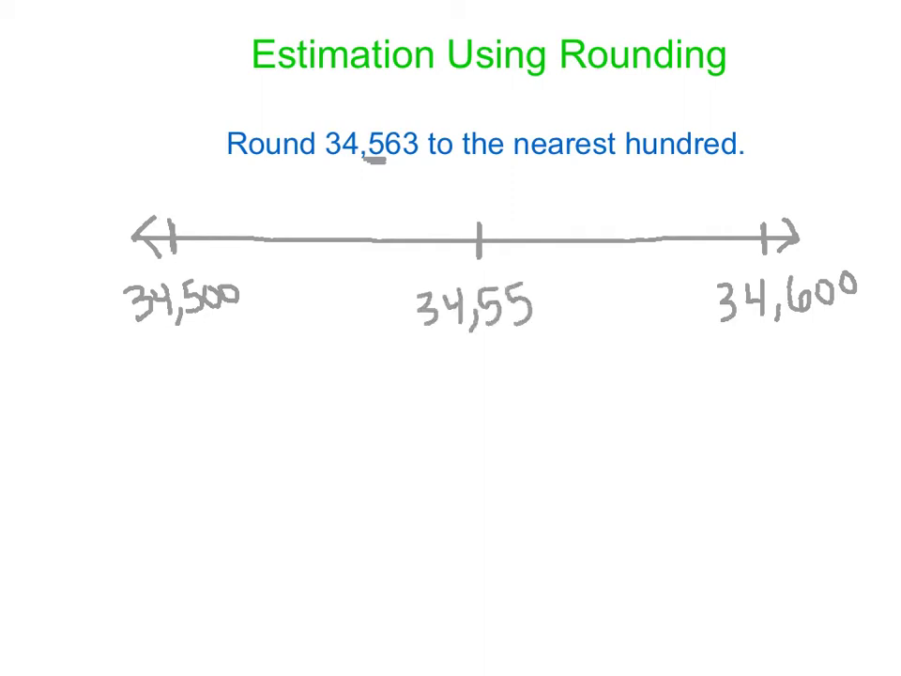
{"action": "type", "text": "0"}
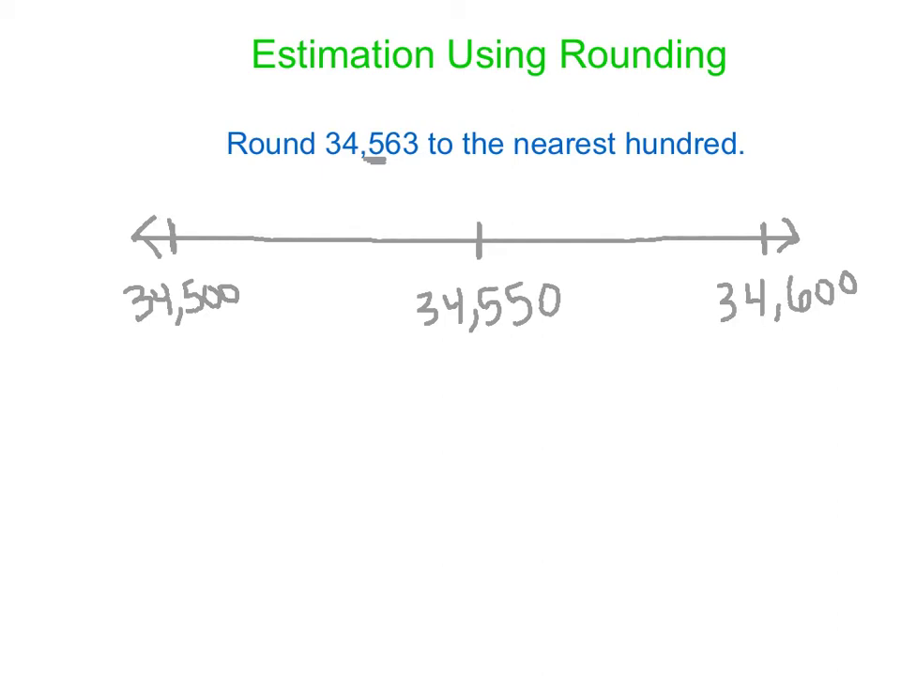
{"action": "left_click", "coordinate": [538, 237]}
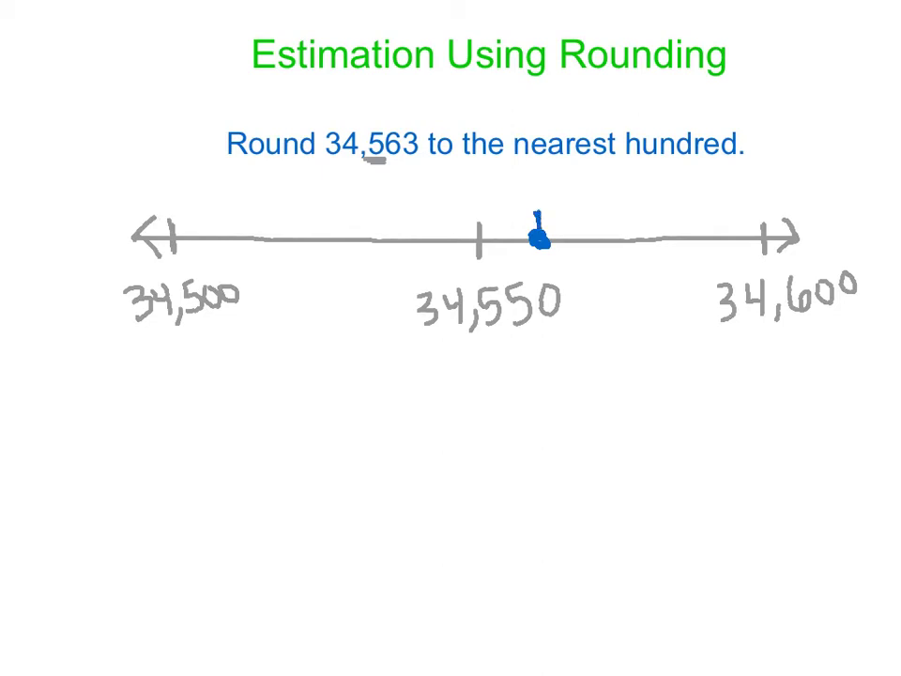
Write 34,563 above the blue dot and box 34,600 as the nearest hundred.
{"action": "type", "text": "34,56"}
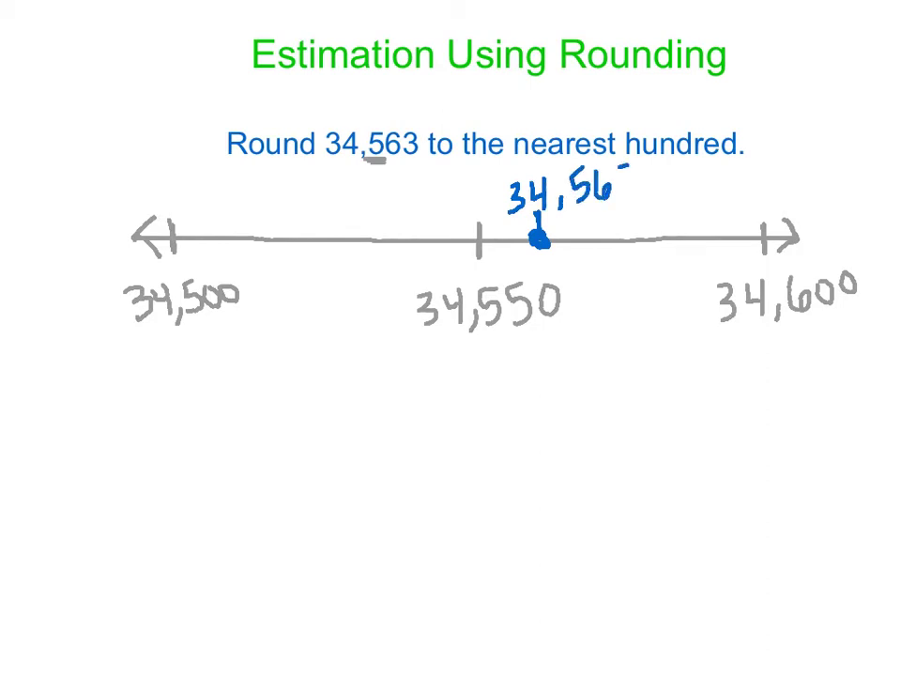
{"action": "type", "text": "3"}
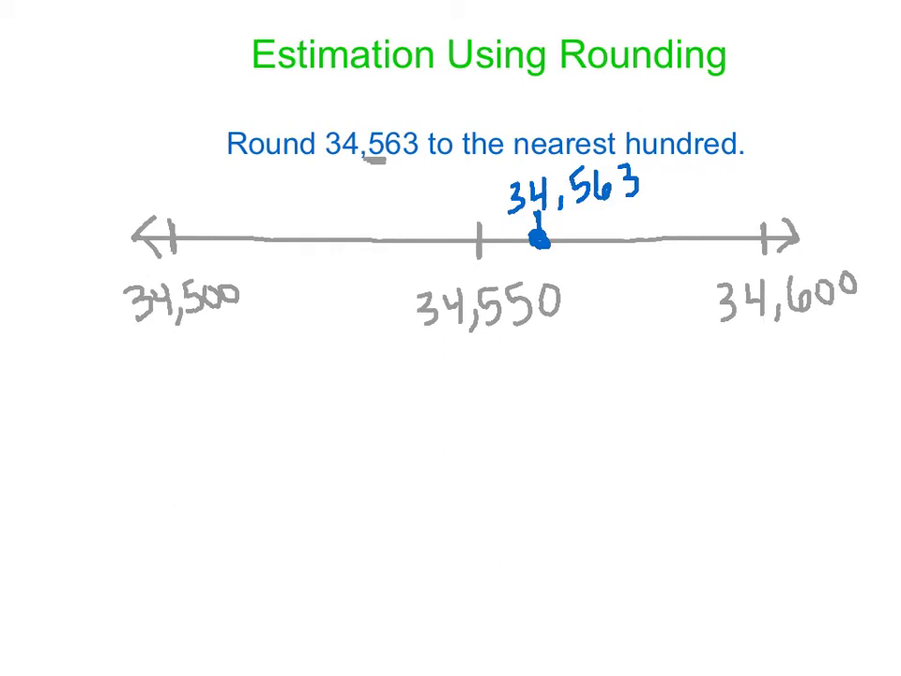
{"action": "left_click_drag", "start_coordinate": [732, 333], "coordinate": [883, 324]}
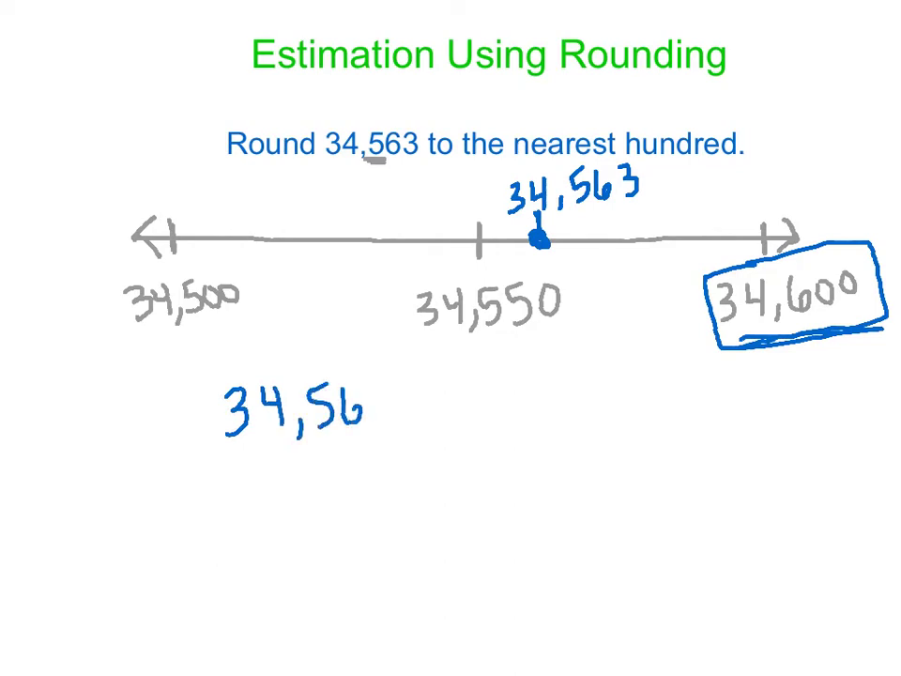
Finish writing 34,563 below the line and mark its tens digit 6.
{"action": "type", "text": "3"}
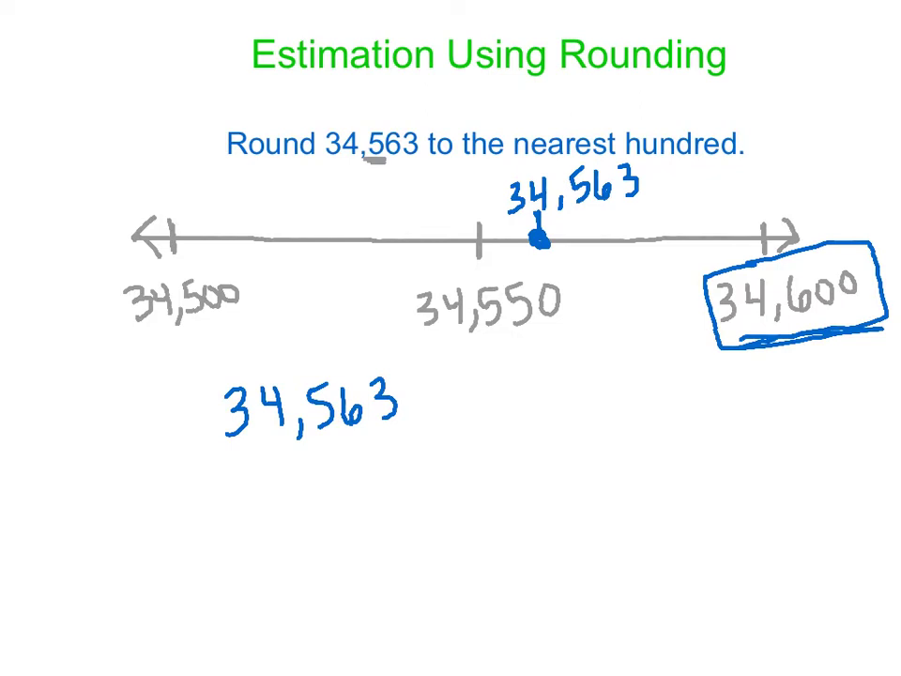
{"action": "left_click_drag", "start_coordinate": [310, 443], "coordinate": [338, 444]}
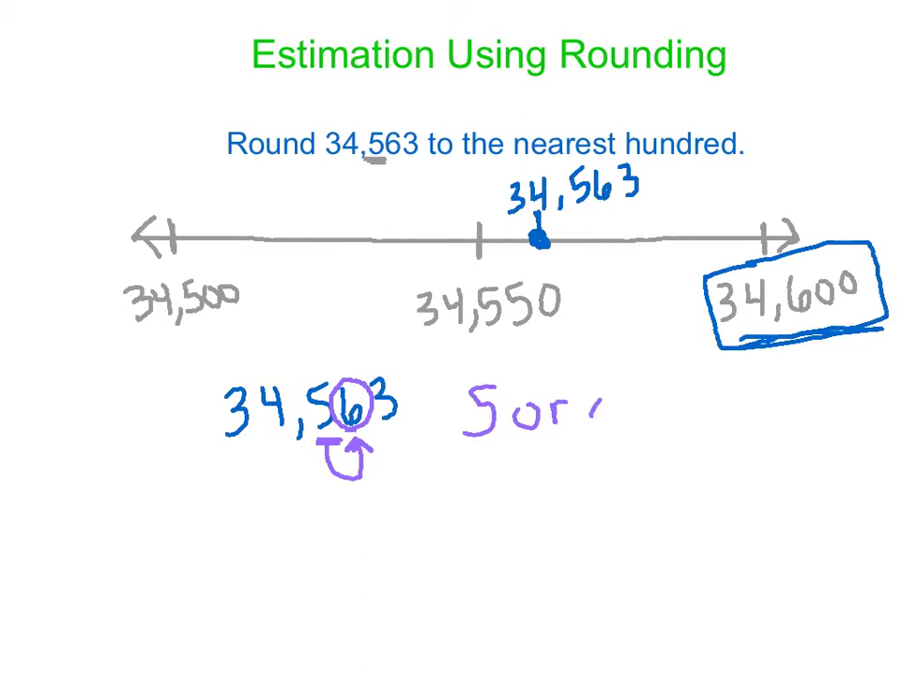
Handwrite "5 or greater → round up" beside the circled digit.
{"action": "left_click_drag", "start_coordinate": [600, 408], "coordinate": [676, 408]}
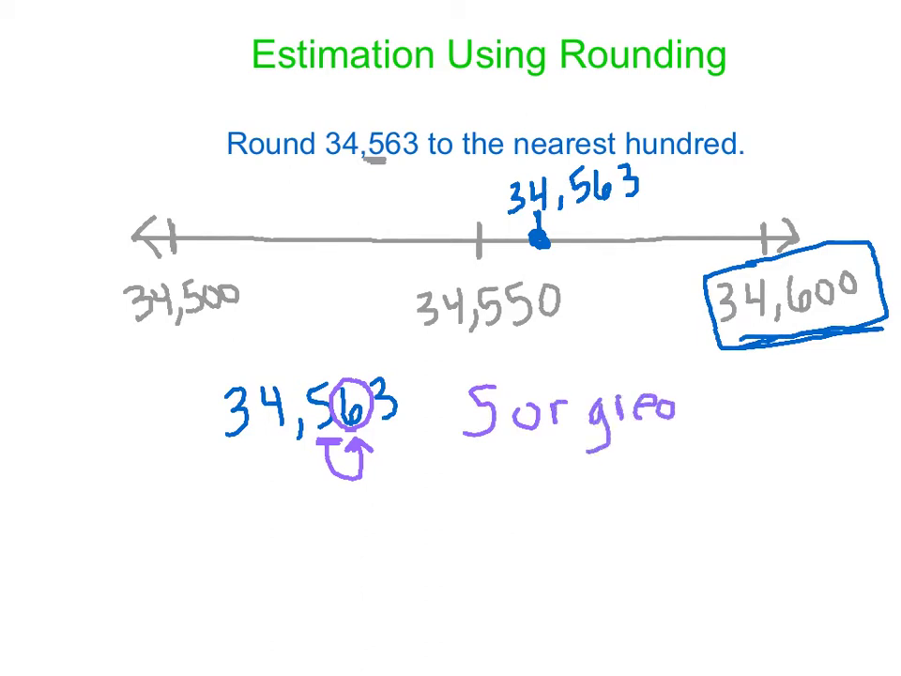
{"action": "type", "text": "eater"}
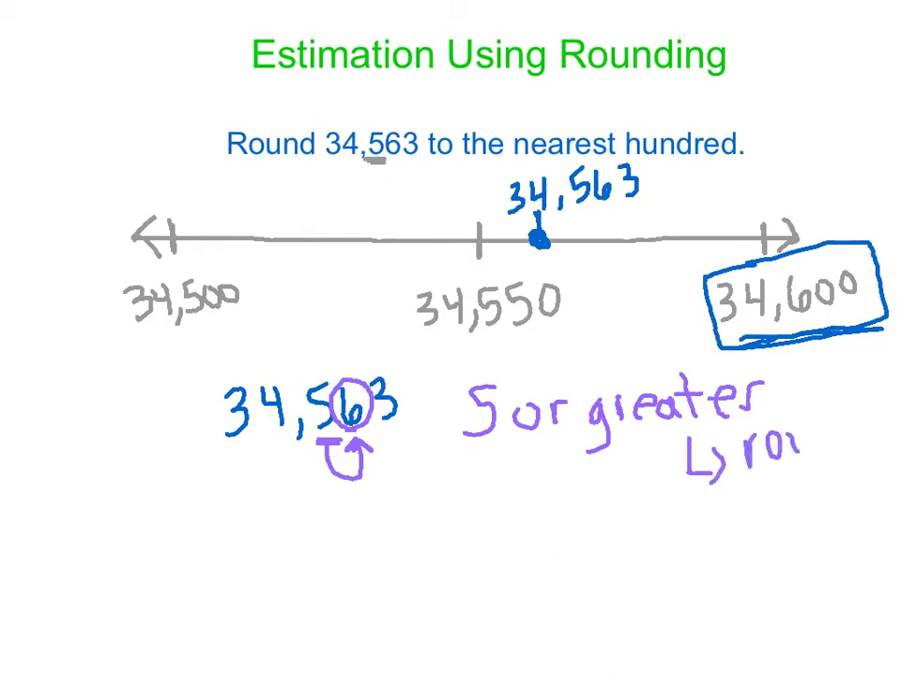
{"action": "type", "text": "round u"}
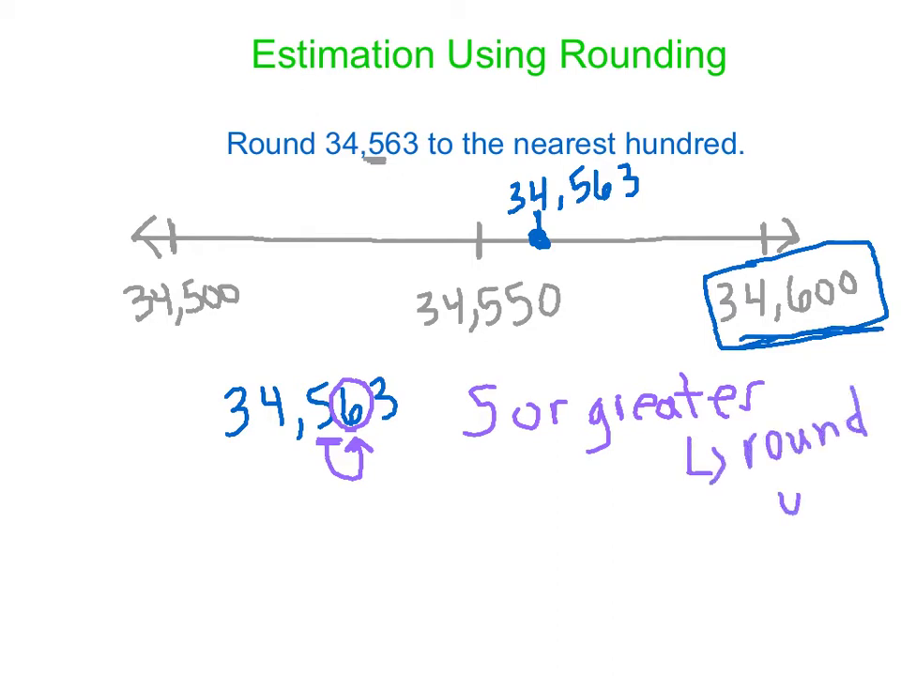
{"action": "type", "text": "up"}
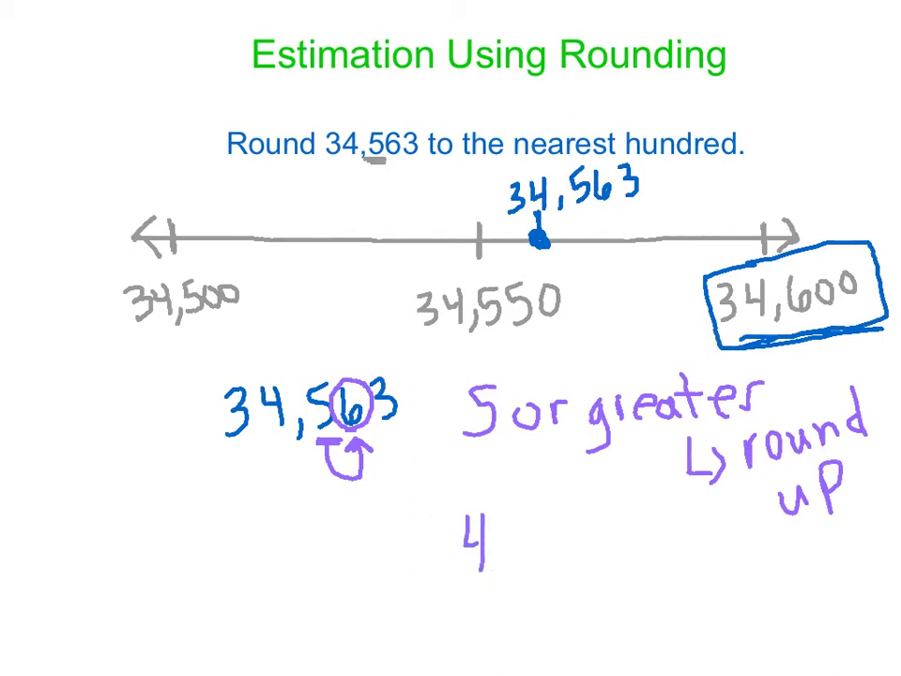
Handwrite "4 or less → stays same" beneath the first rule.
{"action": "type", "text": "or 1"}
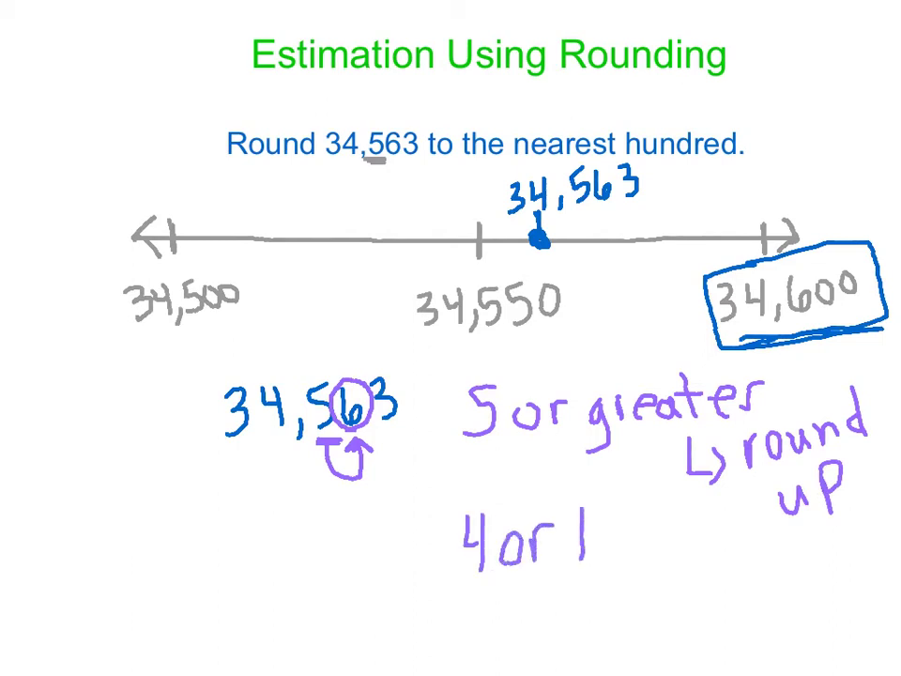
{"action": "type", "text": "less"}
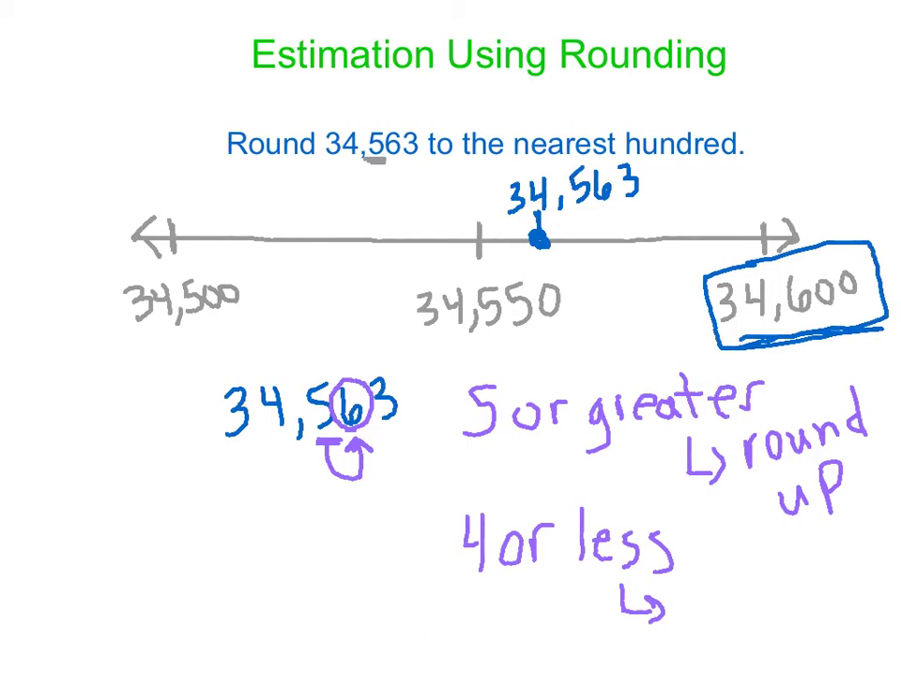
{"action": "type", "text": "sta"}
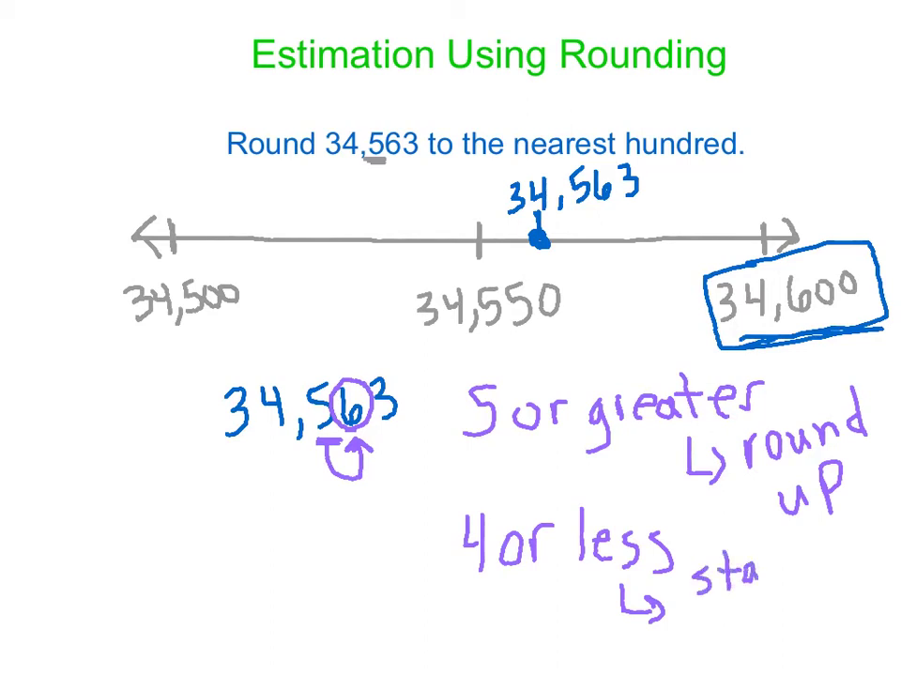
{"action": "type", "text": "stays same"}
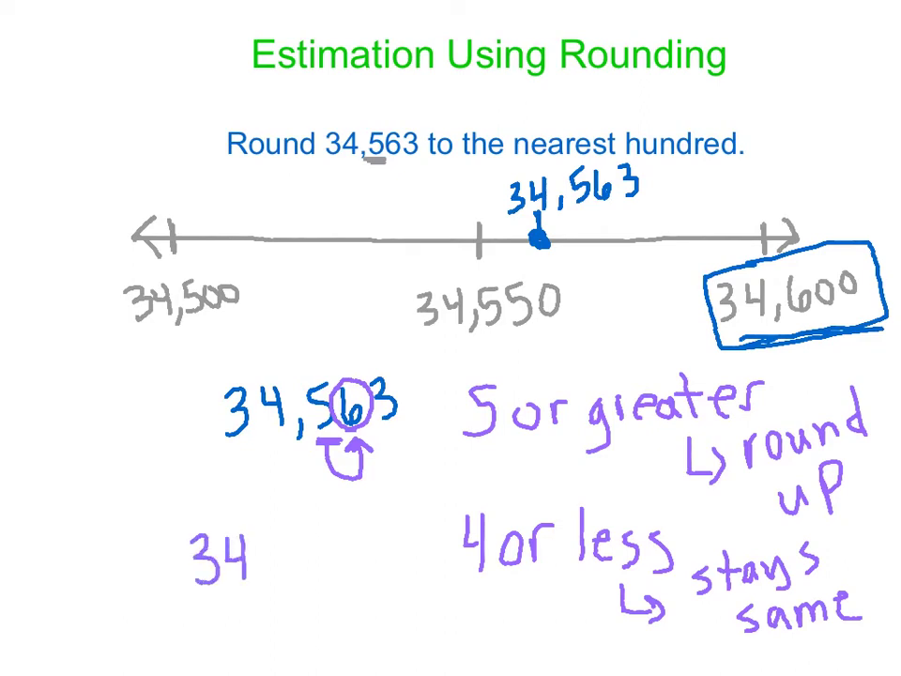
Handwrite 34,600 below the circled 34,563.
{"action": "type", "text": ",6"}
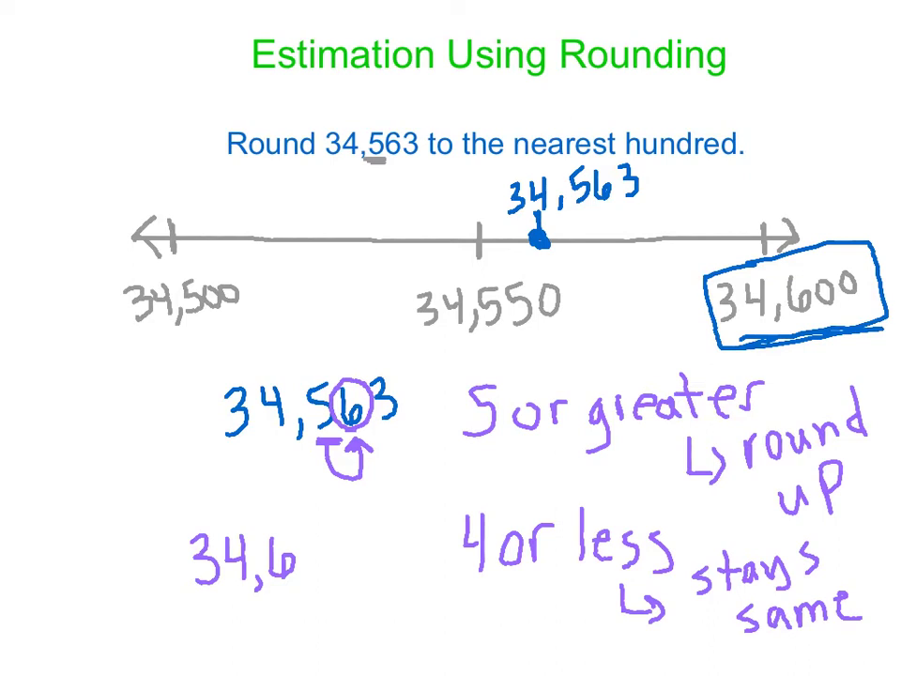
{"action": "type", "text": "00"}
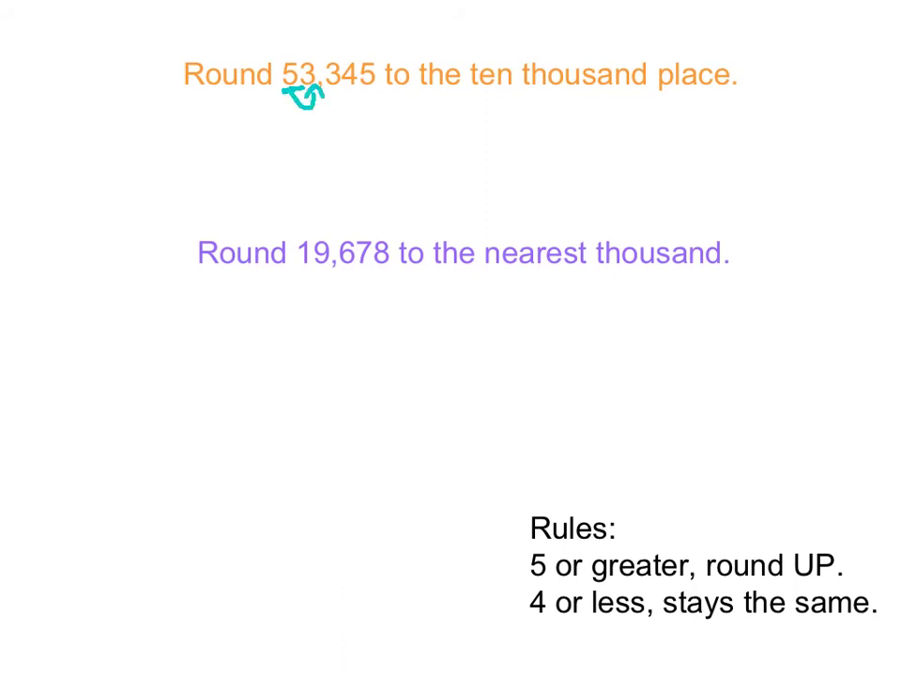
Circle the 3 in 53,345 and write 50,000 below the problem.
{"action": "left_click_drag", "start_coordinate": [310, 89], "coordinate": [310, 71]}
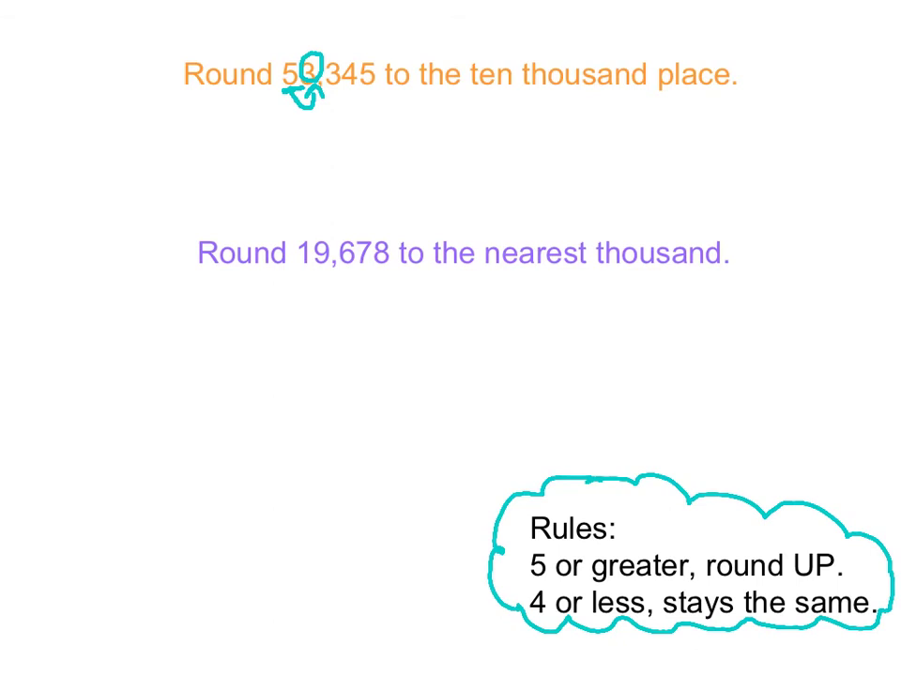
{"action": "left_click_drag", "start_coordinate": [357, 122], "coordinate": [385, 188]}
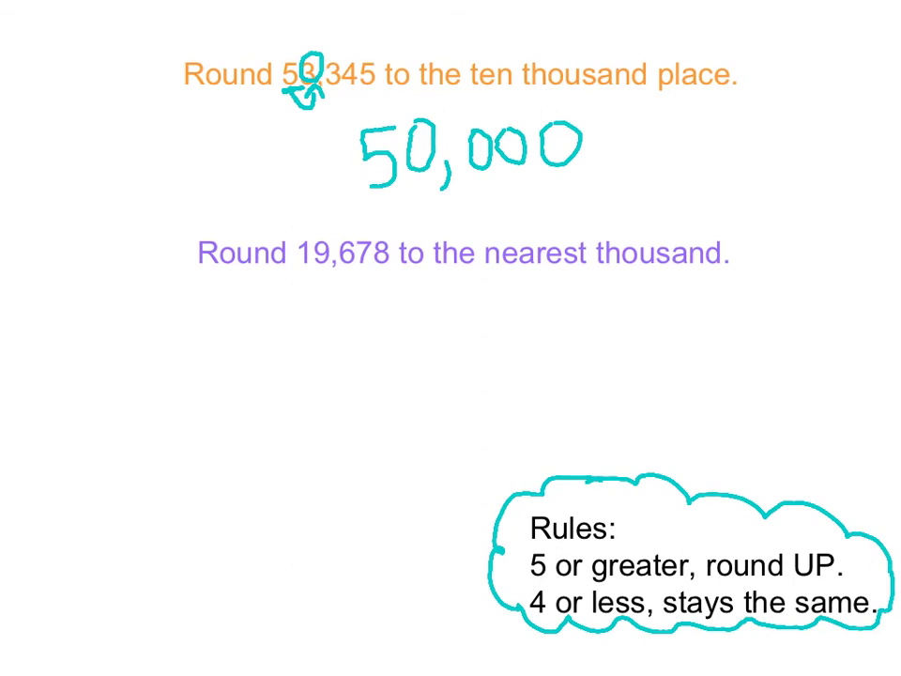
In red, underline the 9 and circle the 6 in 19,678, then start writing 20 below.
{"action": "left_click_drag", "start_coordinate": [311, 273], "coordinate": [333, 272]}
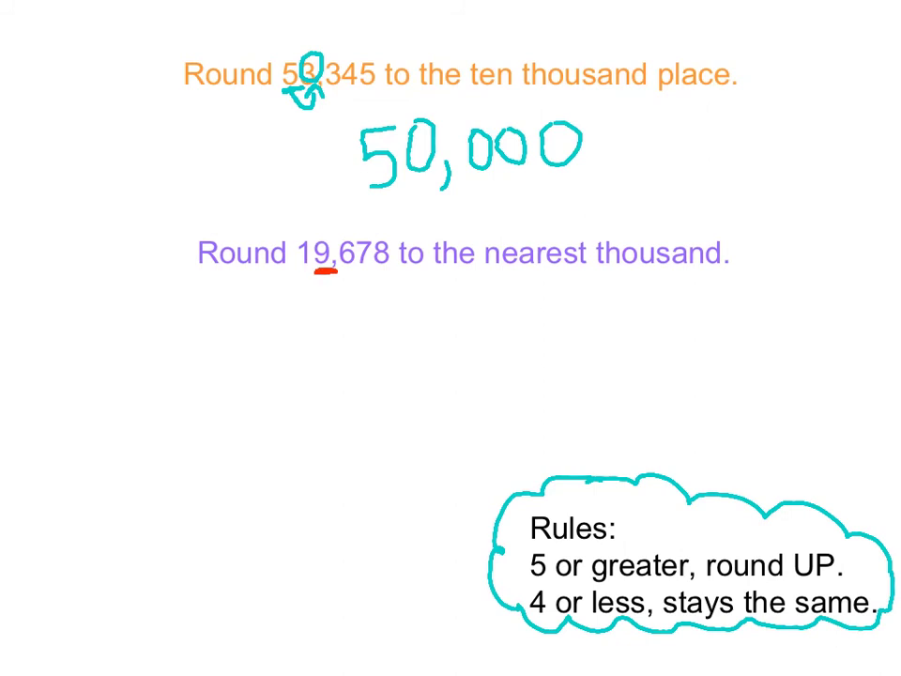
{"action": "left_click_drag", "start_coordinate": [319, 277], "coordinate": [338, 287]}
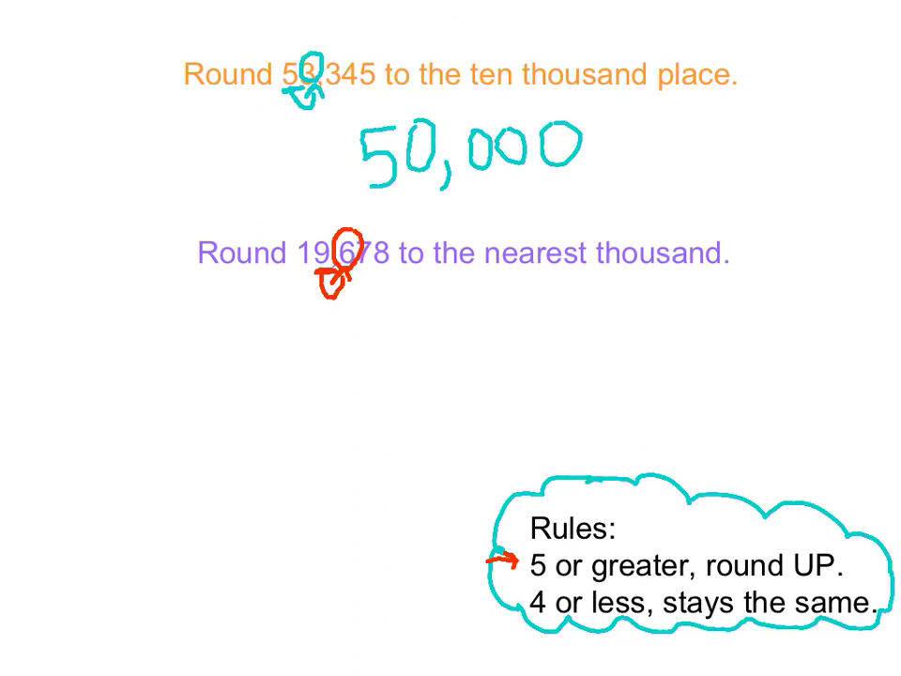
{"action": "left_click_drag", "start_coordinate": [328, 347], "coordinate": [413, 375]}
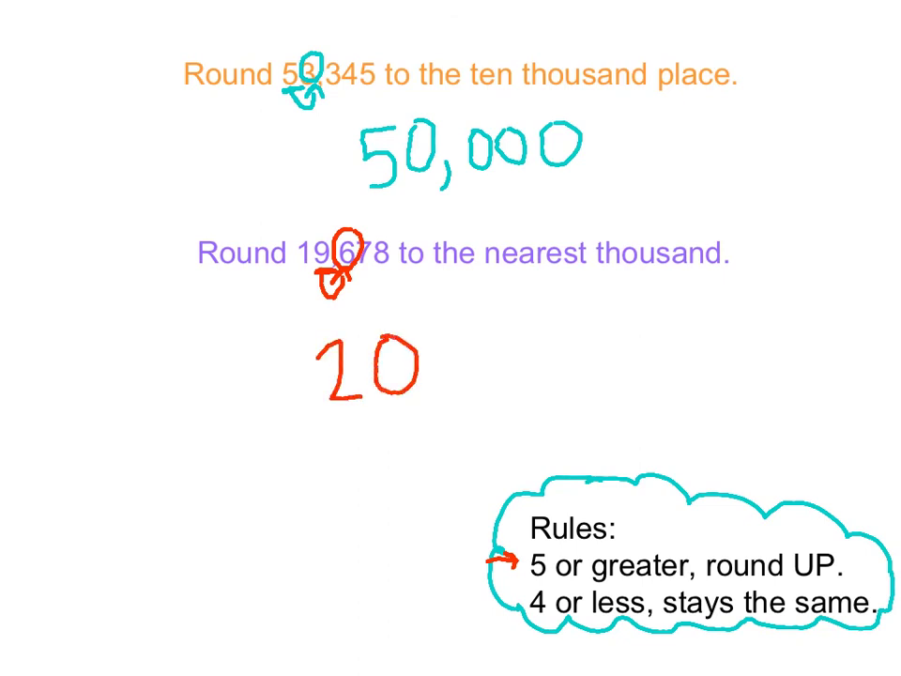